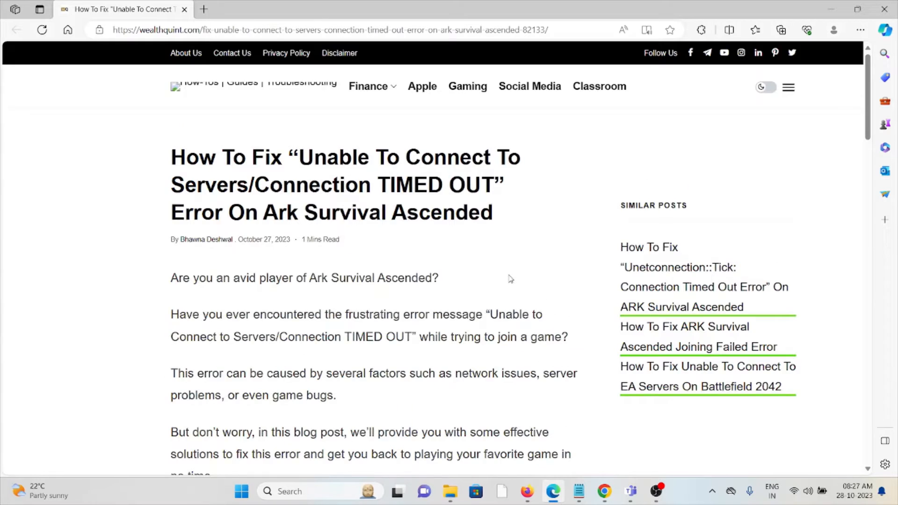
pyautogui.scroll(-3)
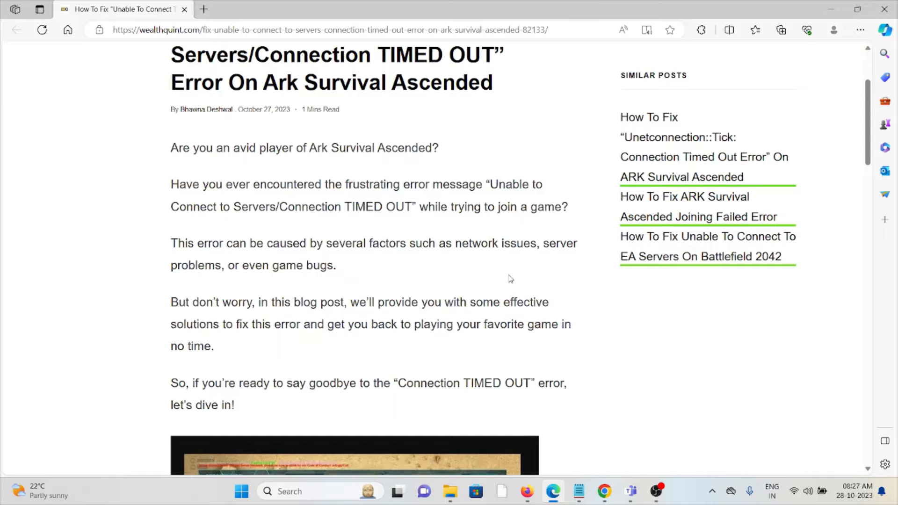
pyautogui.scroll(-3)
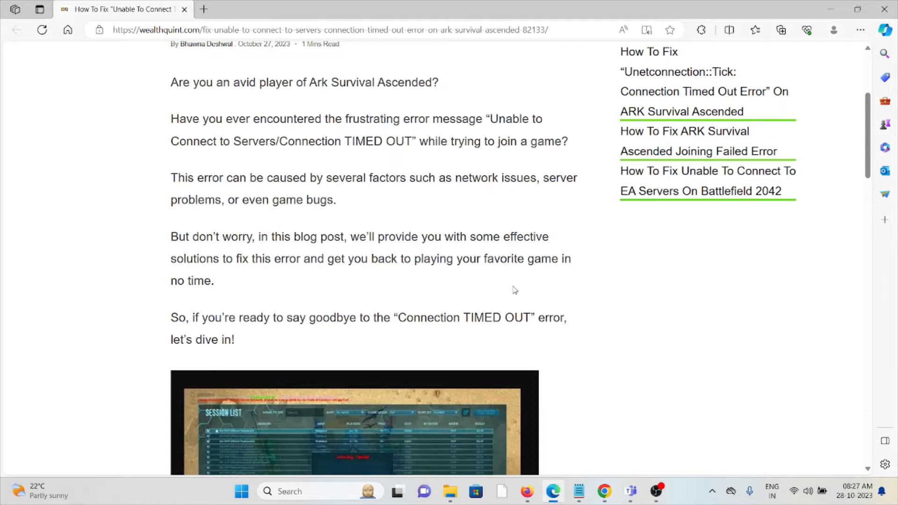
pyautogui.scroll(-3)
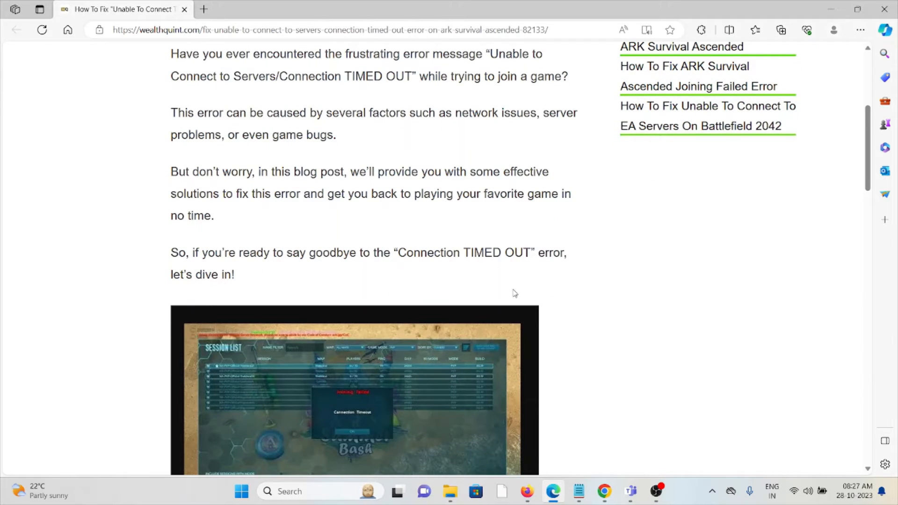
pyautogui.scroll(-3)
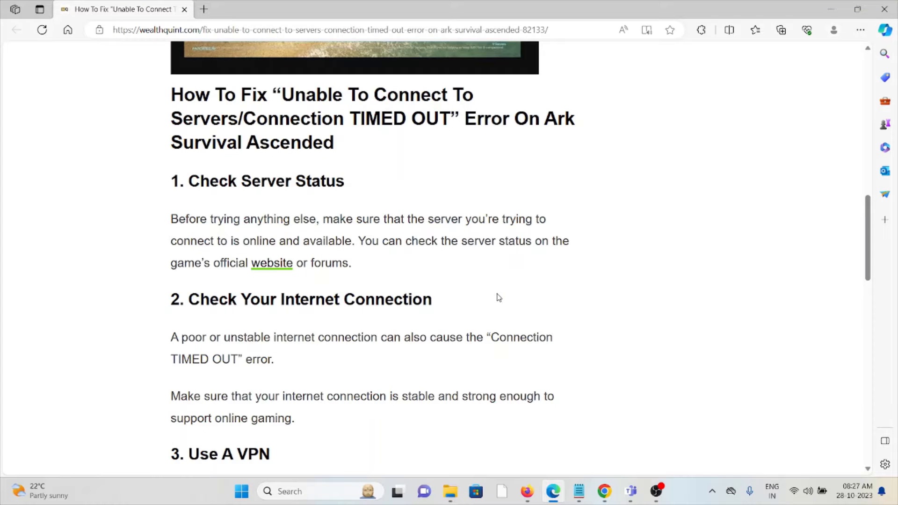
pyautogui.moveTo(500, 292)
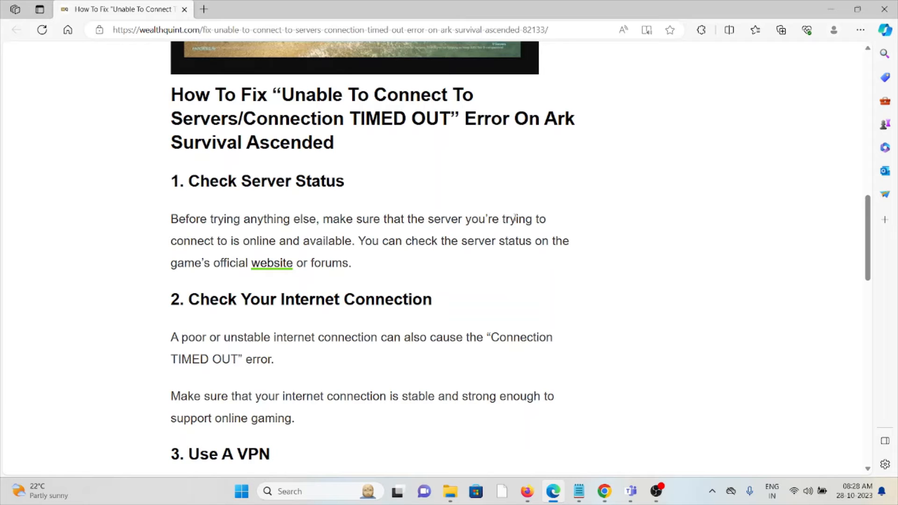
pyautogui.moveTo(434, 280)
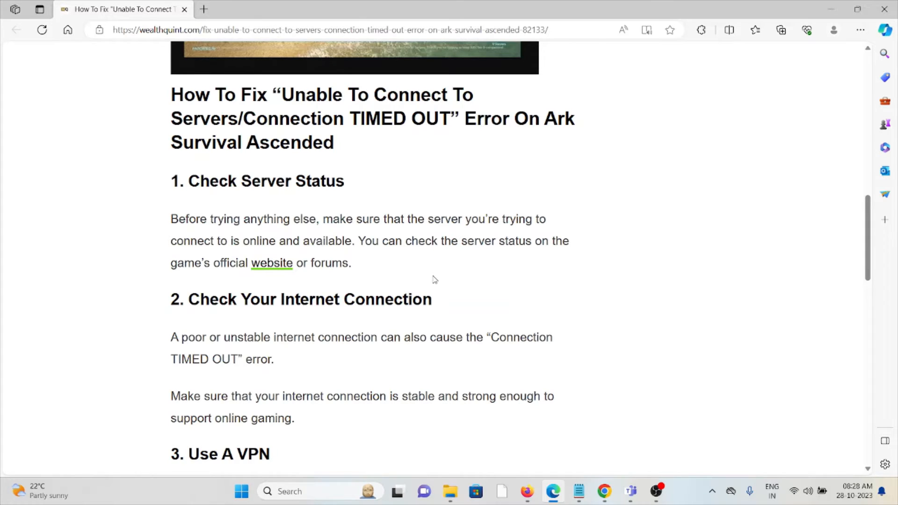
pyautogui.scroll(-3)
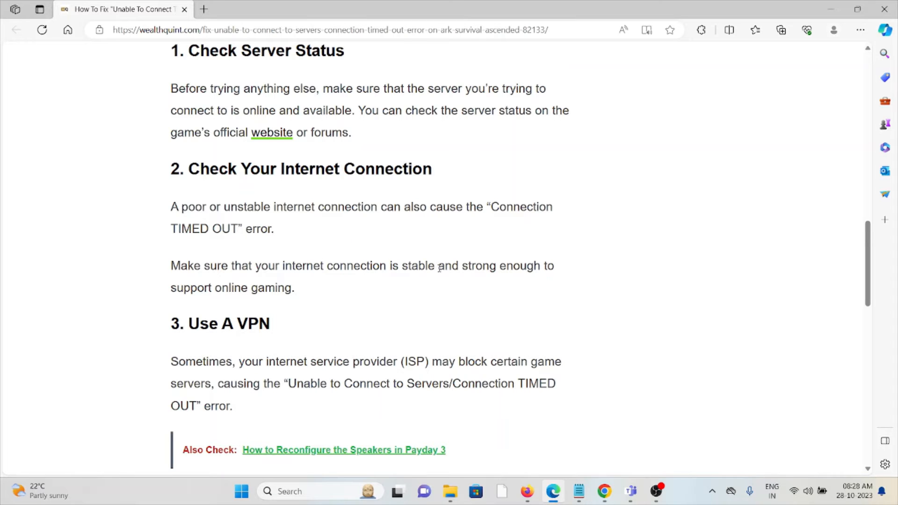
pyautogui.scroll(-3)
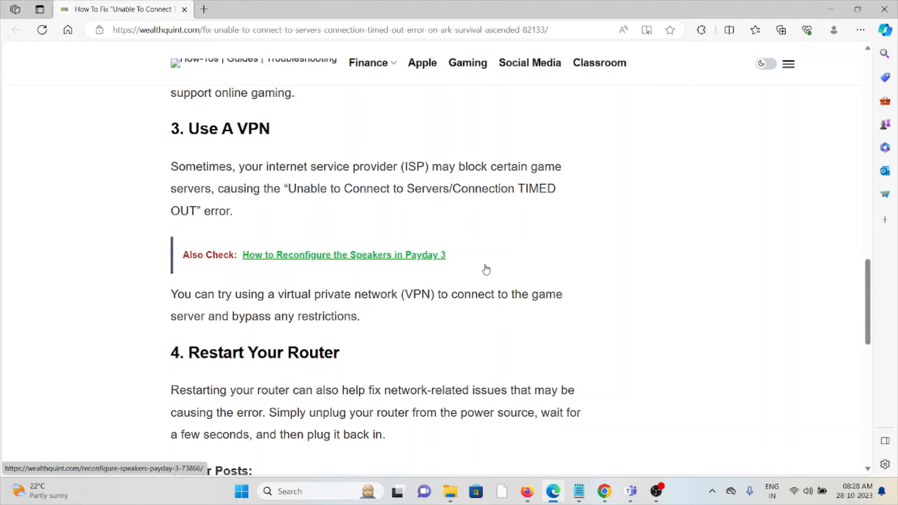
pyautogui.scroll(-3)
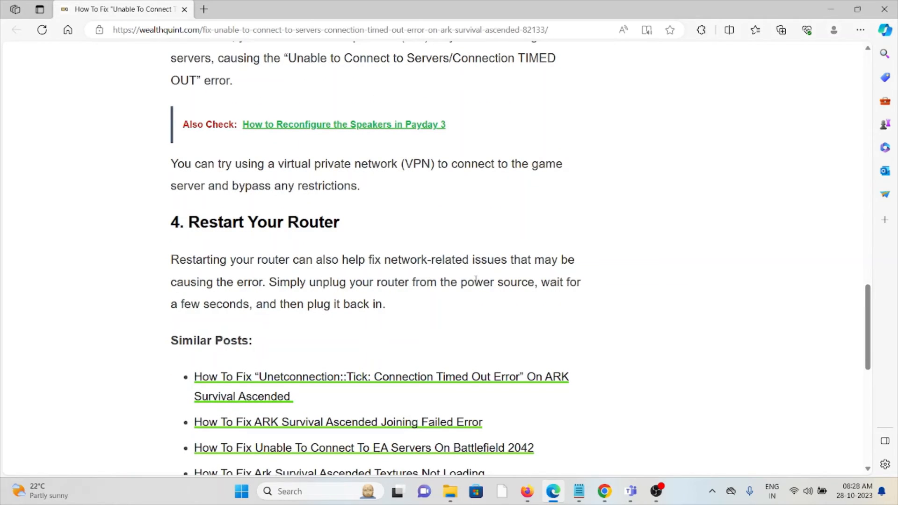
pyautogui.moveTo(471, 276)
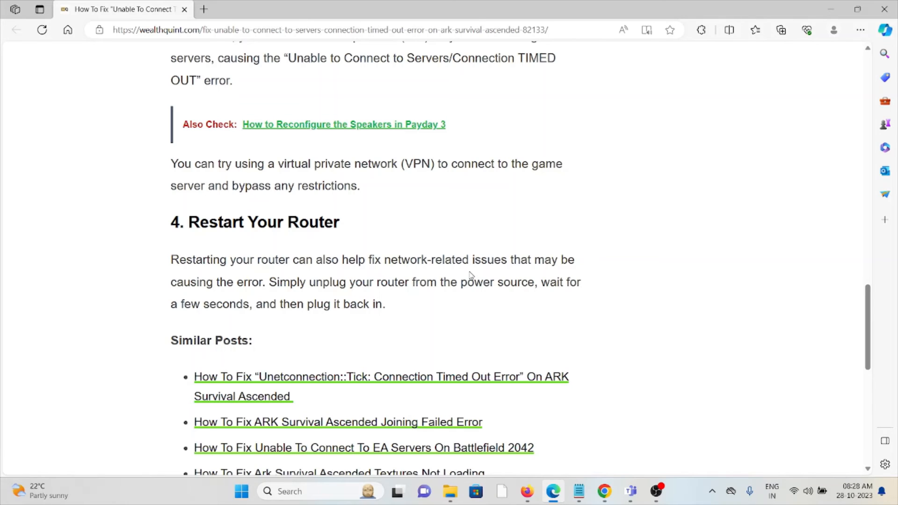
pyautogui.moveTo(478, 314)
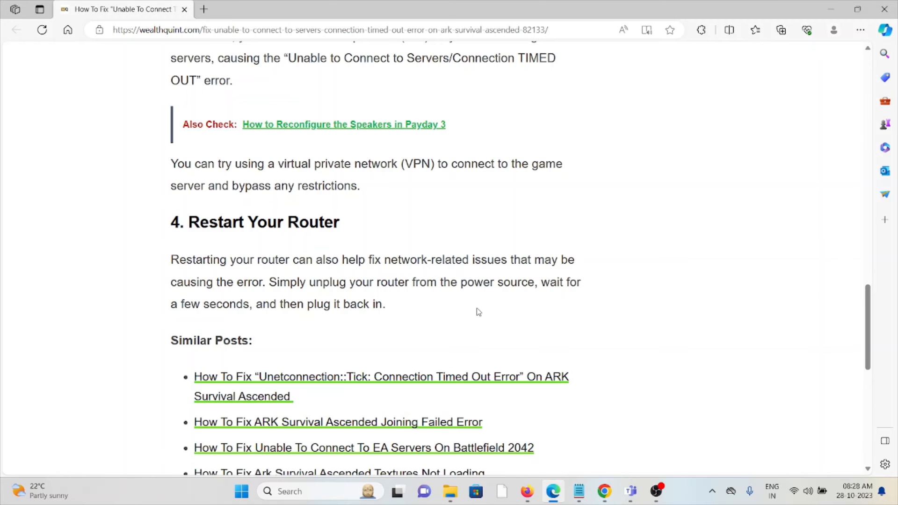
pyautogui.scroll(3)
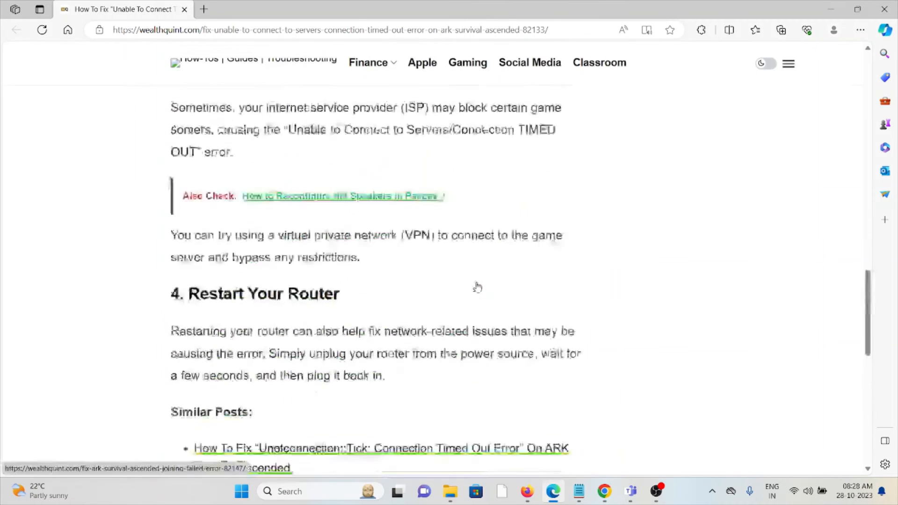
pyautogui.scroll(3)
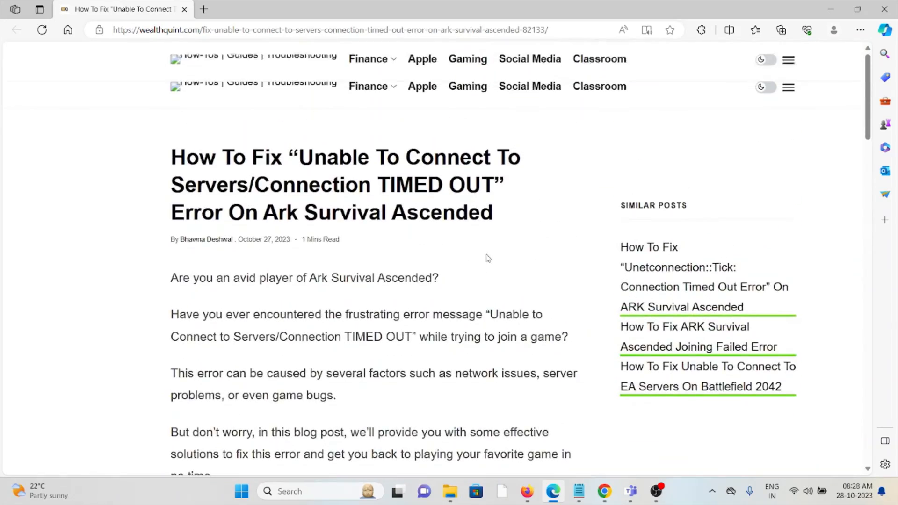
pyautogui.scroll(-3)
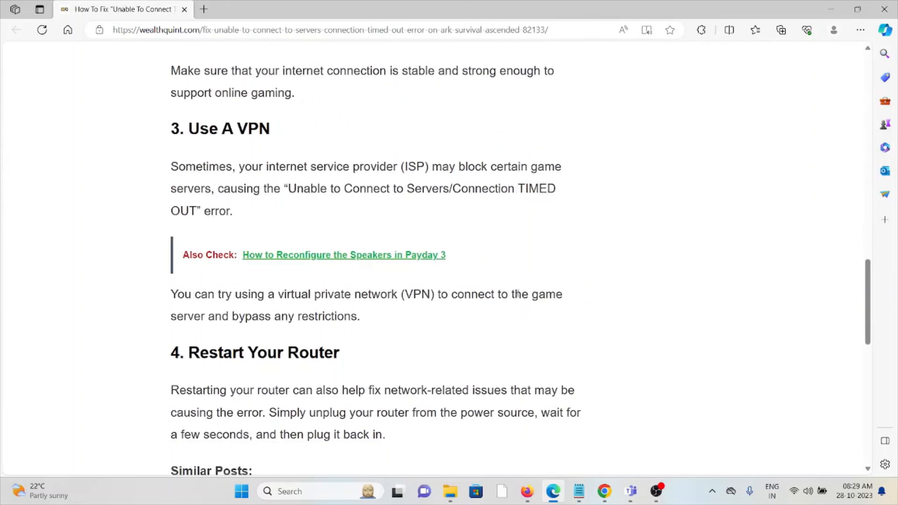